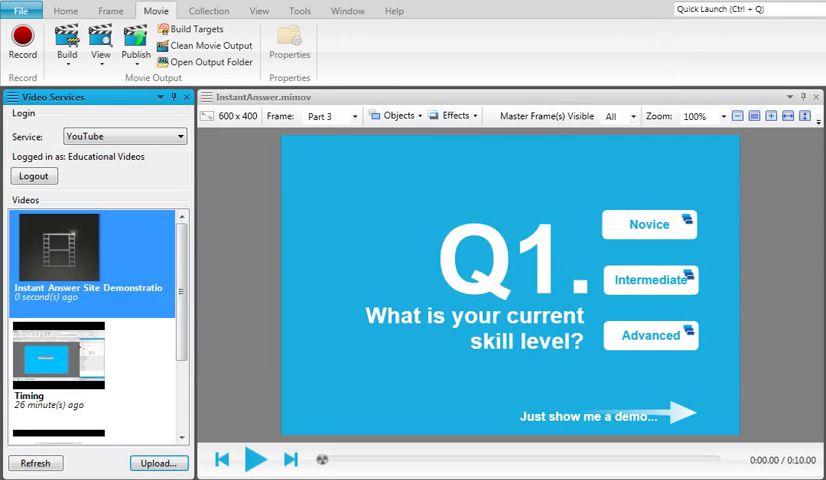
View the uploaded Instant Answer Site Demonstration video on YouTube in a browser
right_click(80, 250)
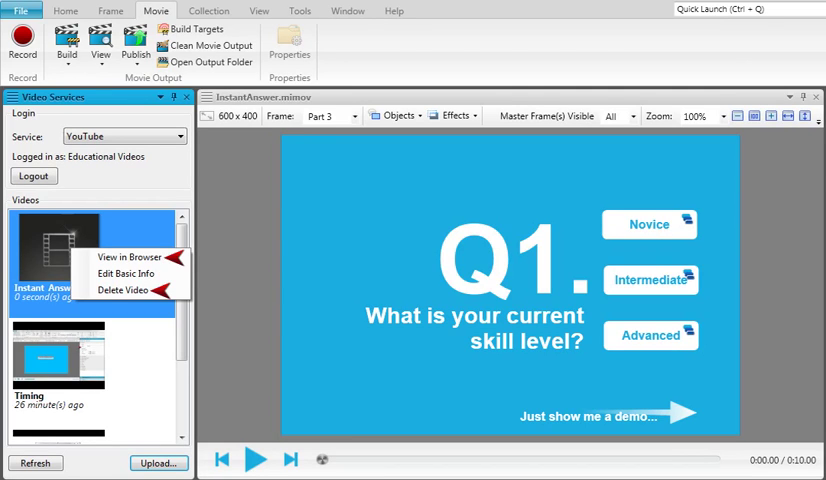
left_click(124, 258)
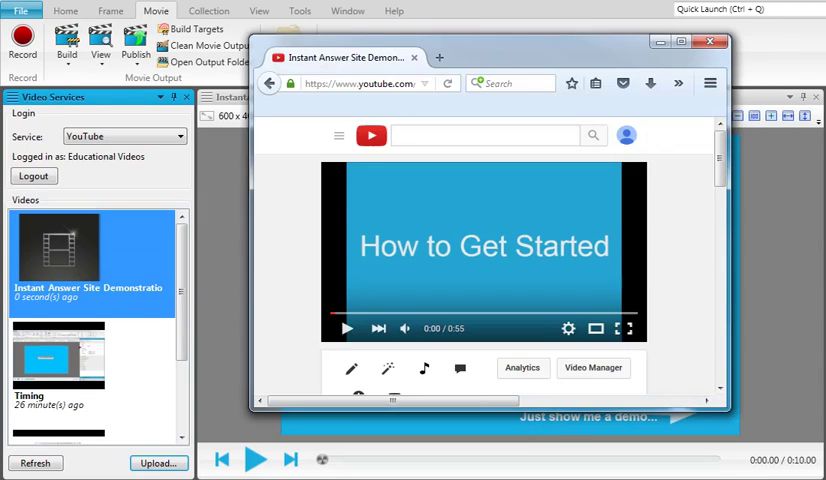